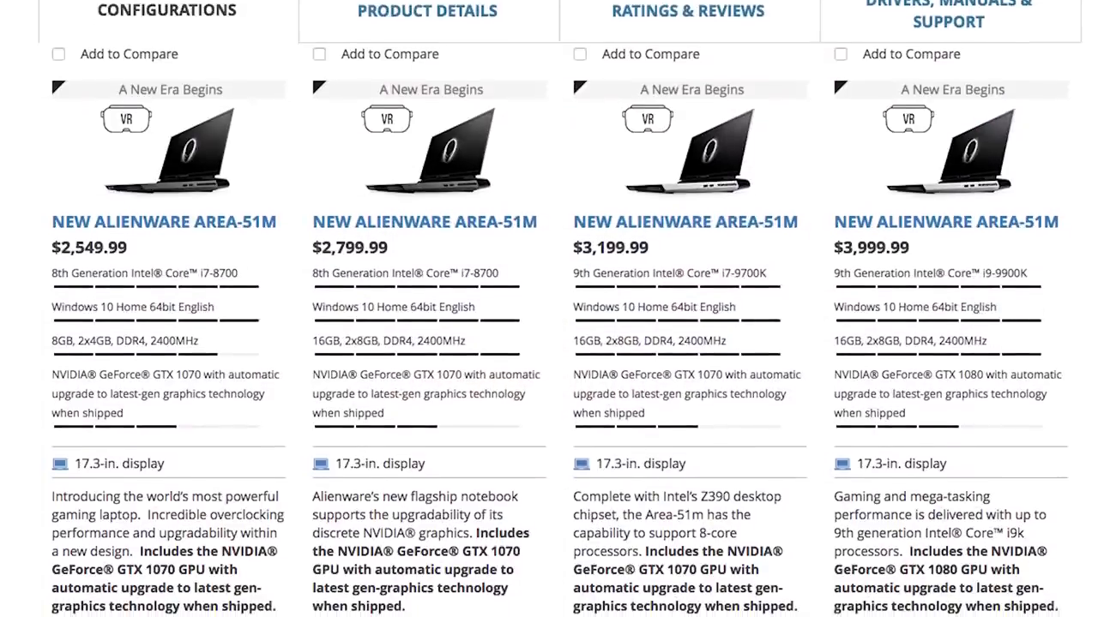
pyautogui.scroll(-3)
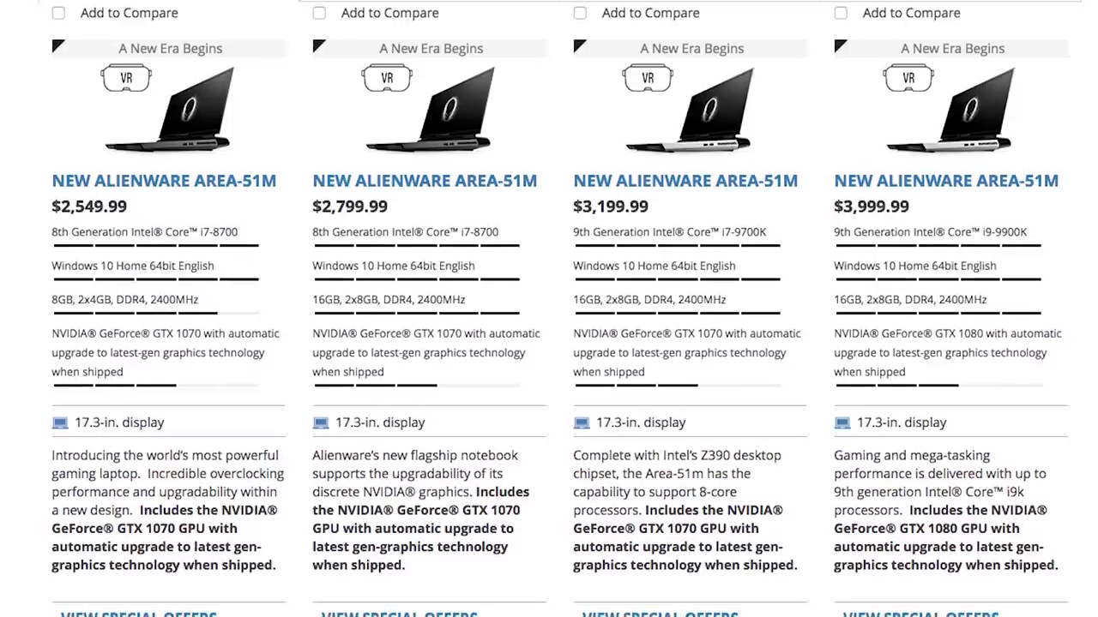
pyautogui.scroll(-3)
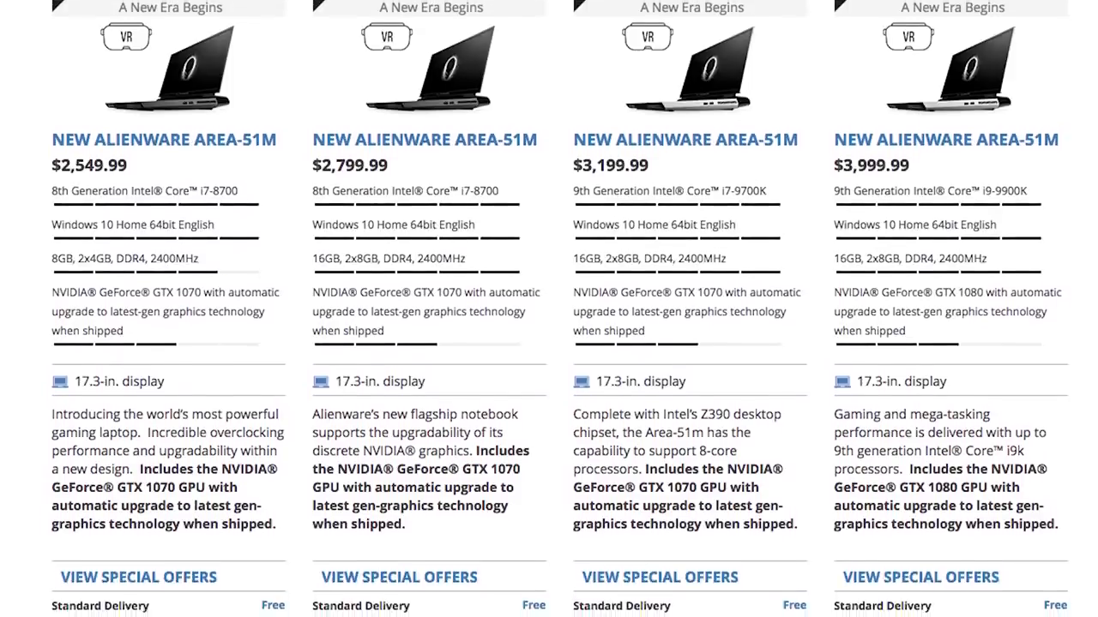
pyautogui.scroll(-3)
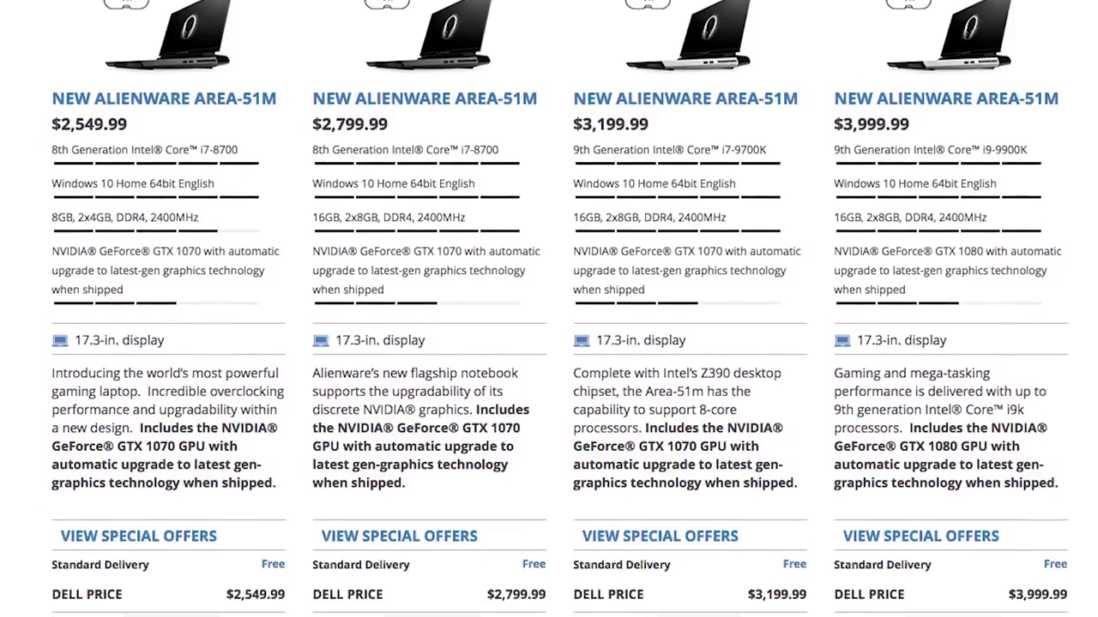